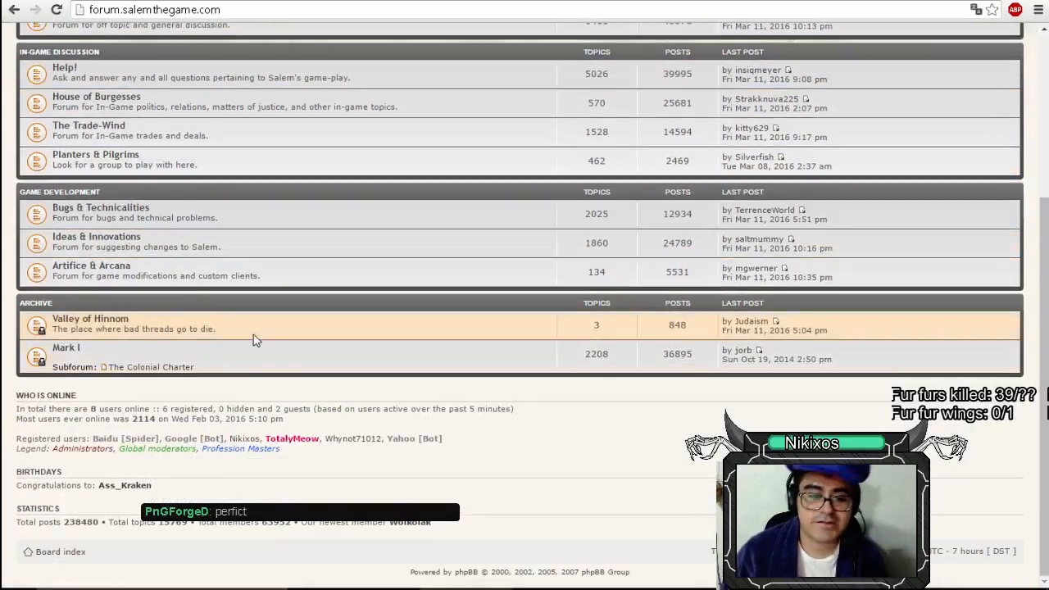
# Browse the Artifice & Arcana subforum and look through a texture pack thread's screenshots
pyautogui.click(91, 266)
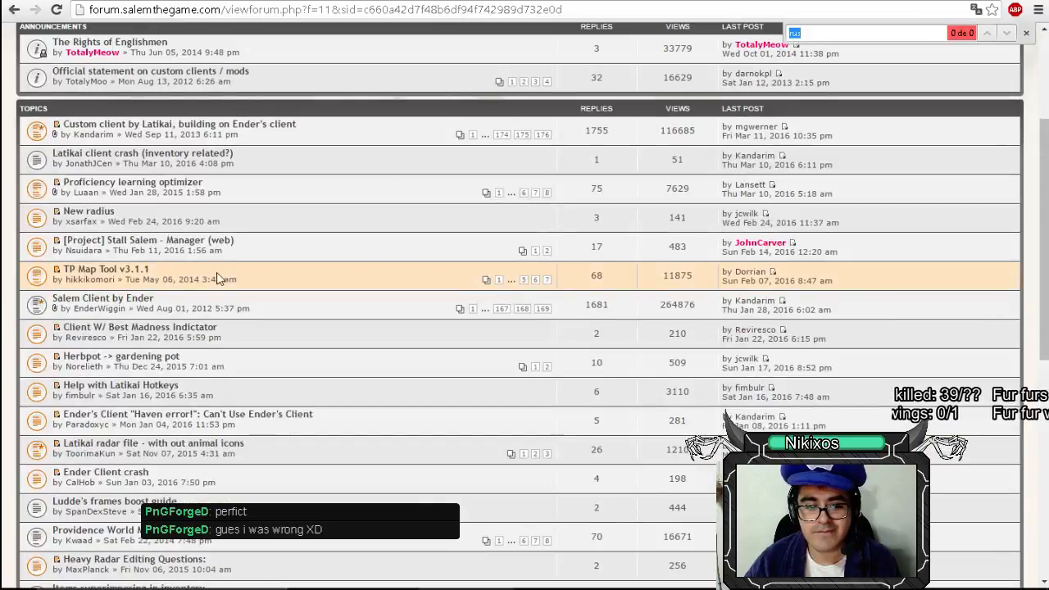
pyautogui.scroll(-3)
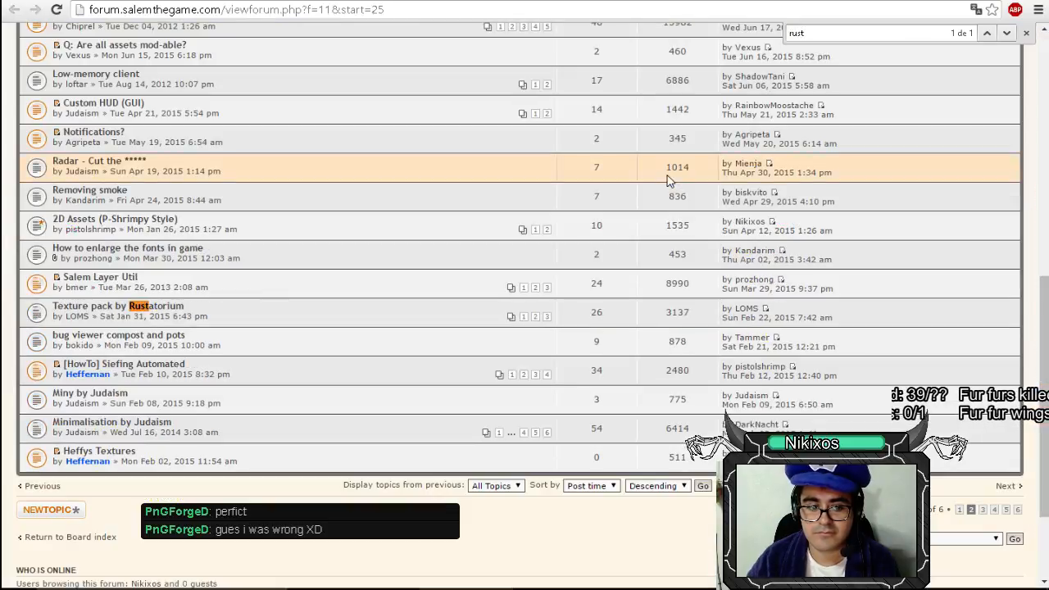
pyautogui.click(118, 306)
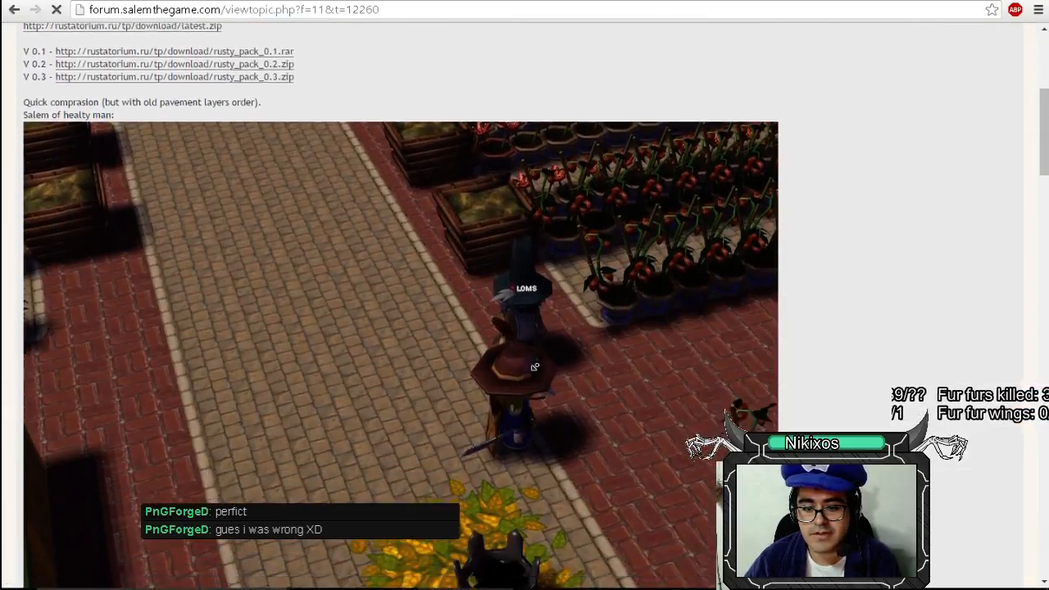
pyautogui.scroll(-3)
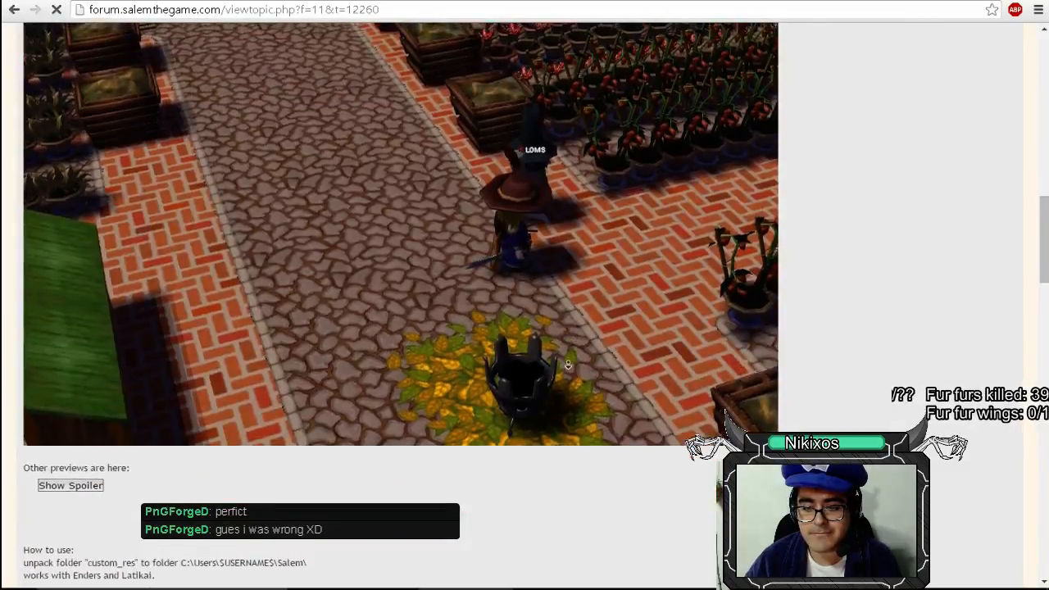
pyautogui.scroll(-3)
pyautogui.write('juda')
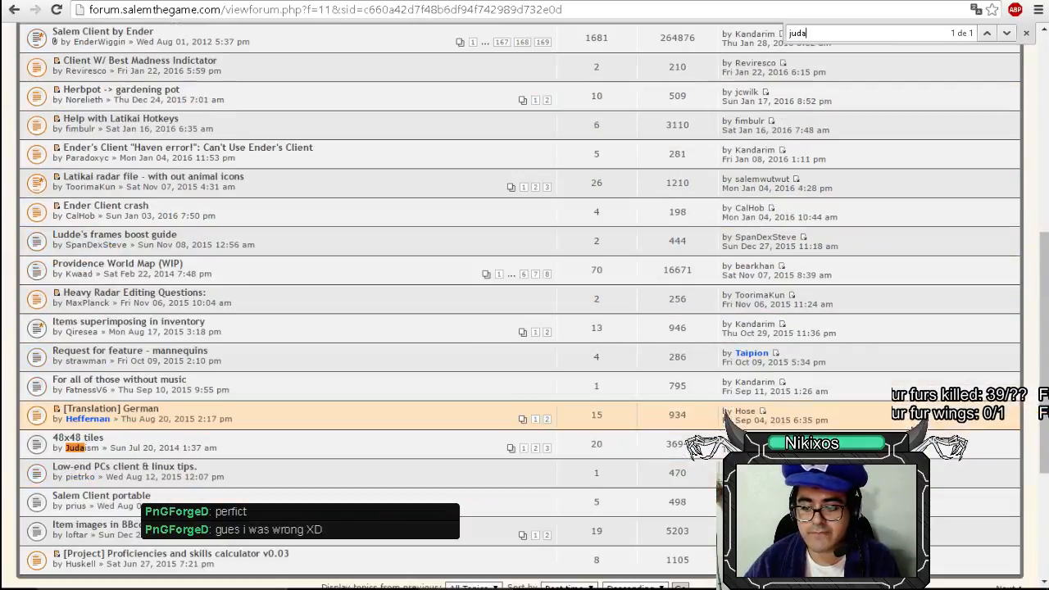
pyautogui.scroll(-3)
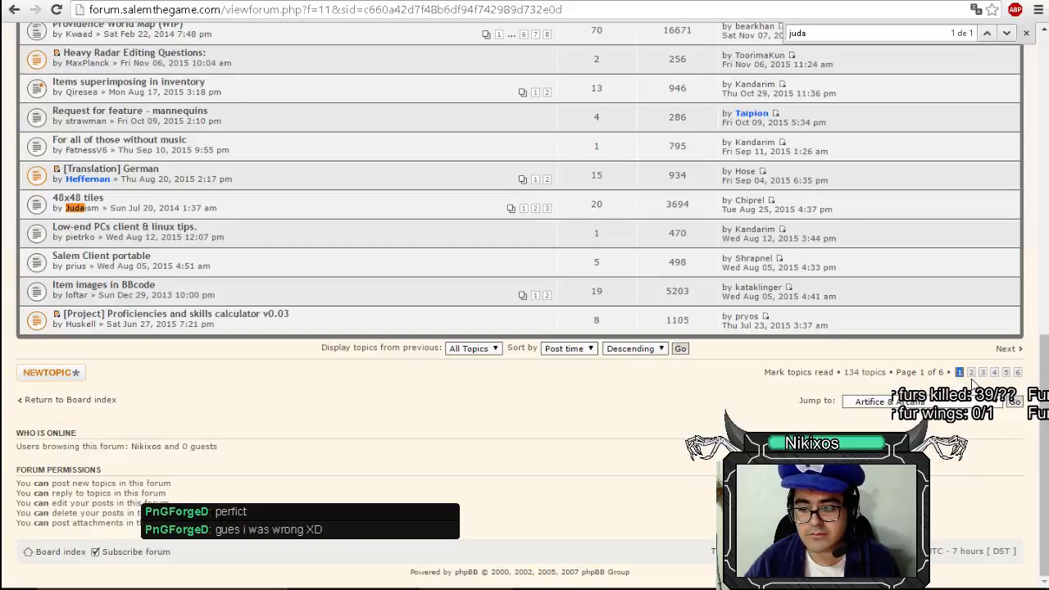
# Read the 'Beautification by Judaism' thread's description, download link and biome preview screenshots
pyautogui.click(971, 370)
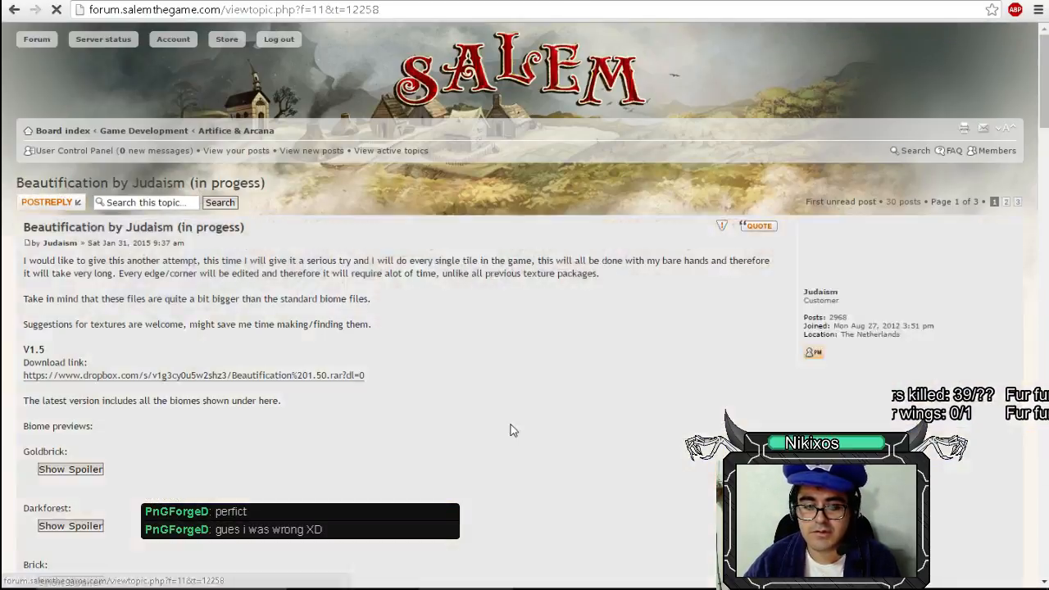
pyautogui.scroll(-3)
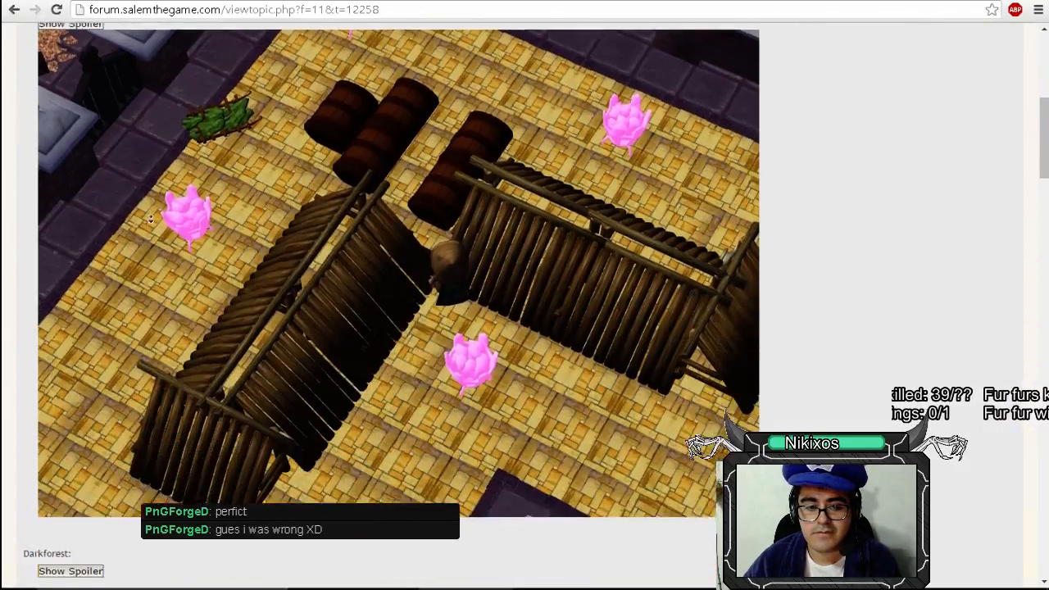
pyautogui.scroll(-3)
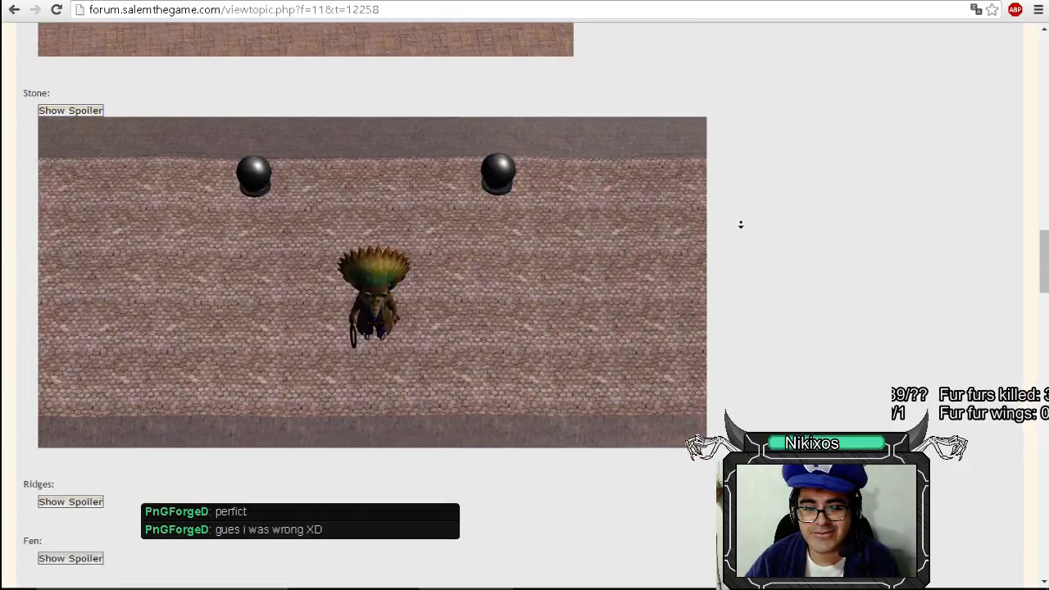
pyautogui.scroll(-3)
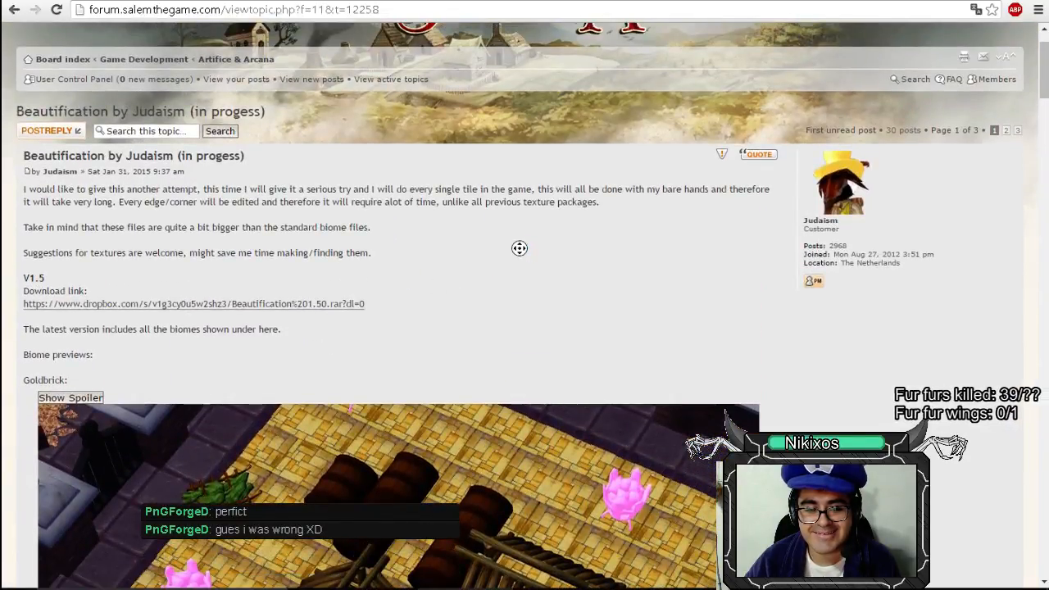
pyautogui.scroll(-3)
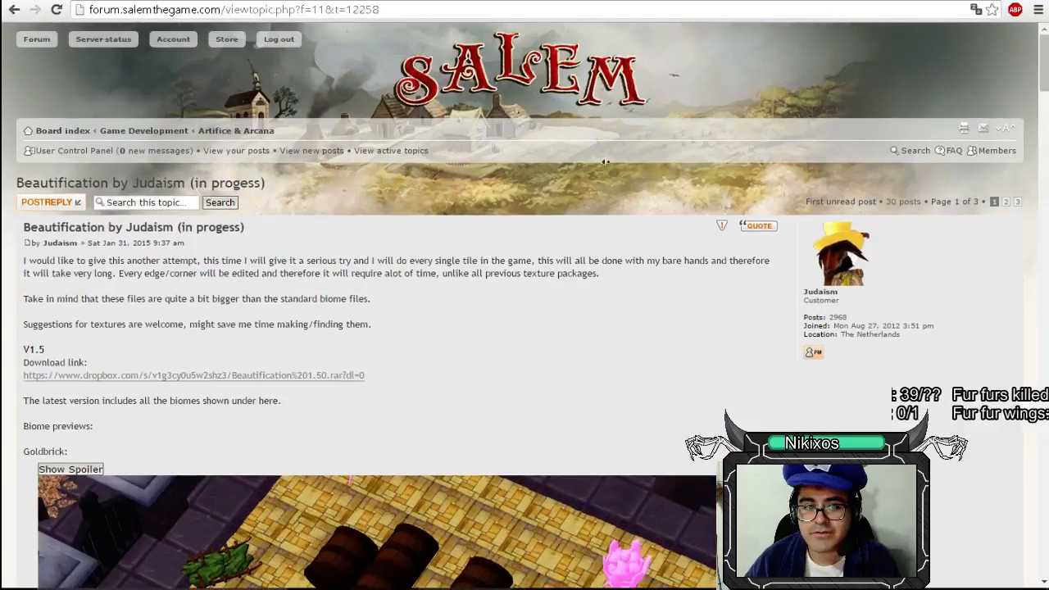
pyautogui.scroll(-3)
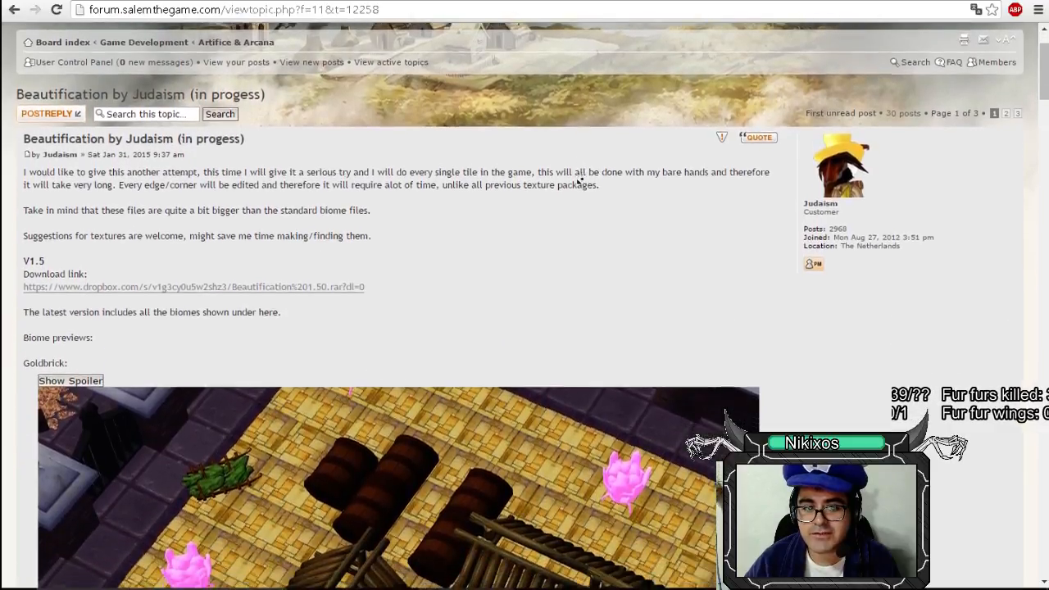
pyautogui.scroll(-3)
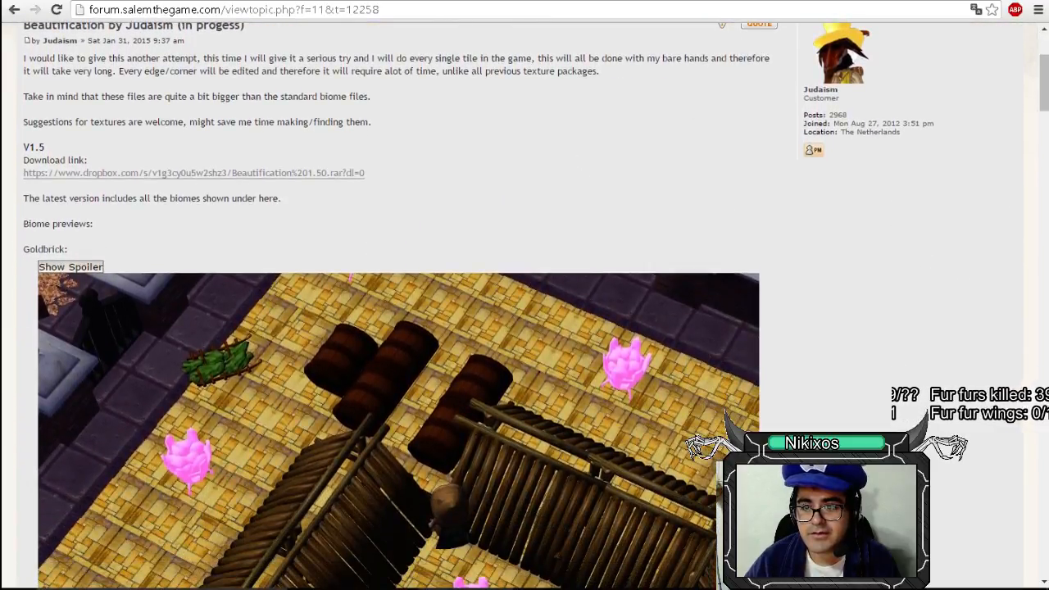
# Download Beautification 1.50.rar from the Dropbox link and browse more biome previews in the thread
pyautogui.click(194, 174)
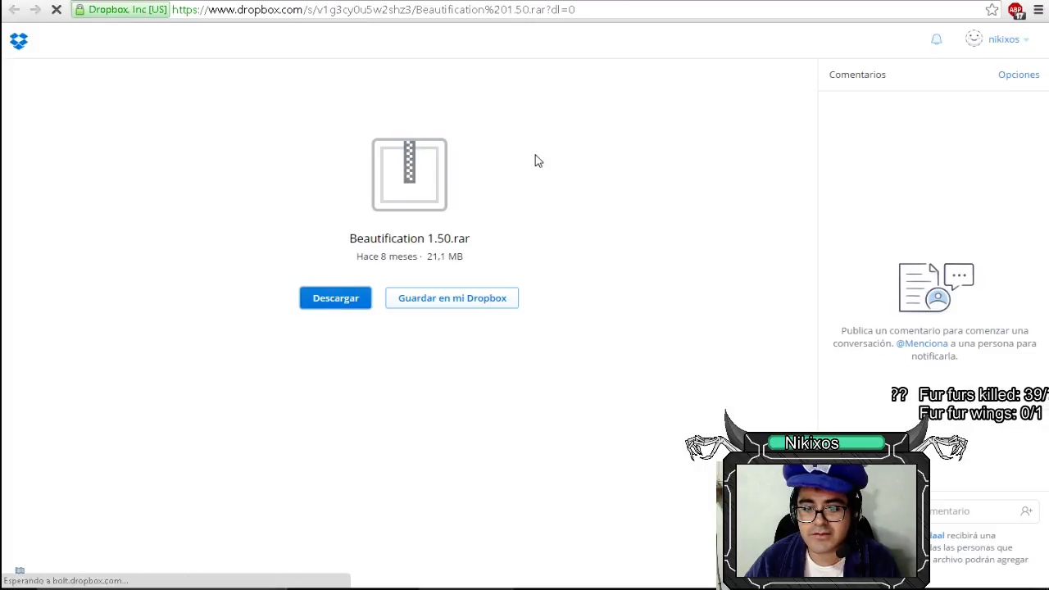
pyautogui.click(334, 298)
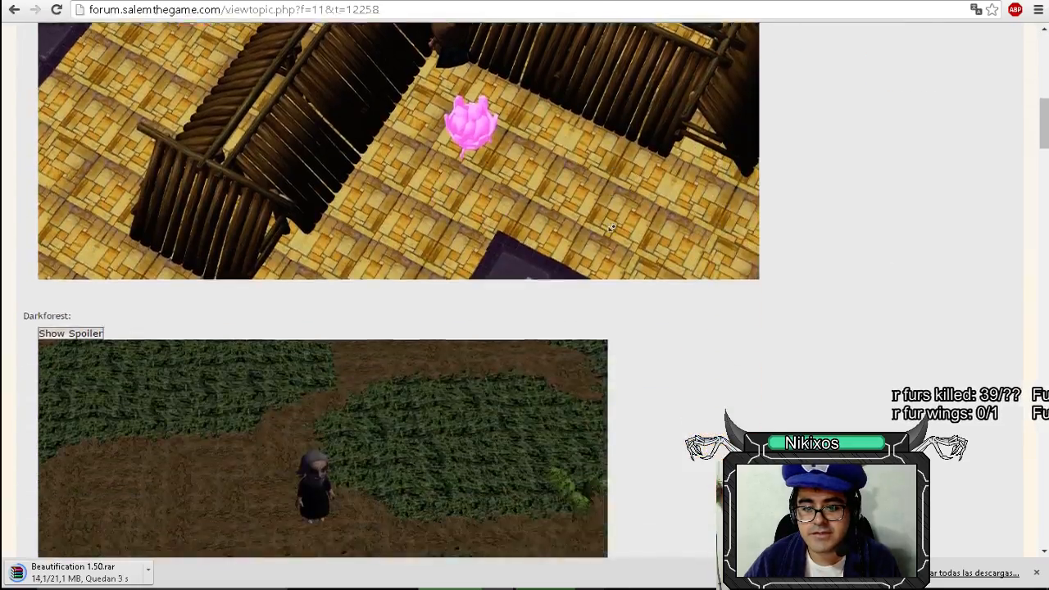
pyautogui.scroll(-3)
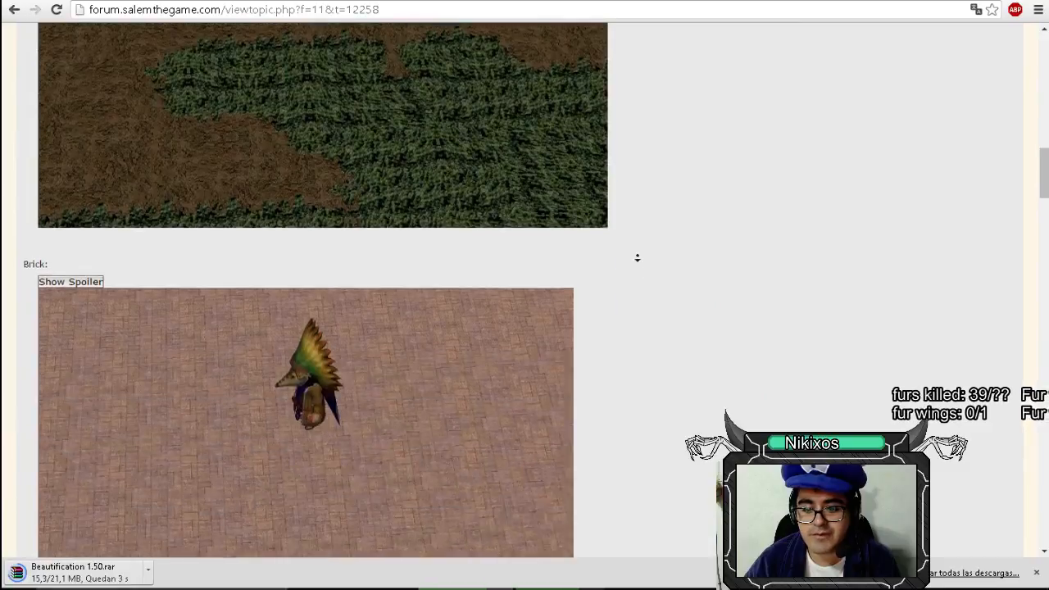
pyautogui.scroll(-3)
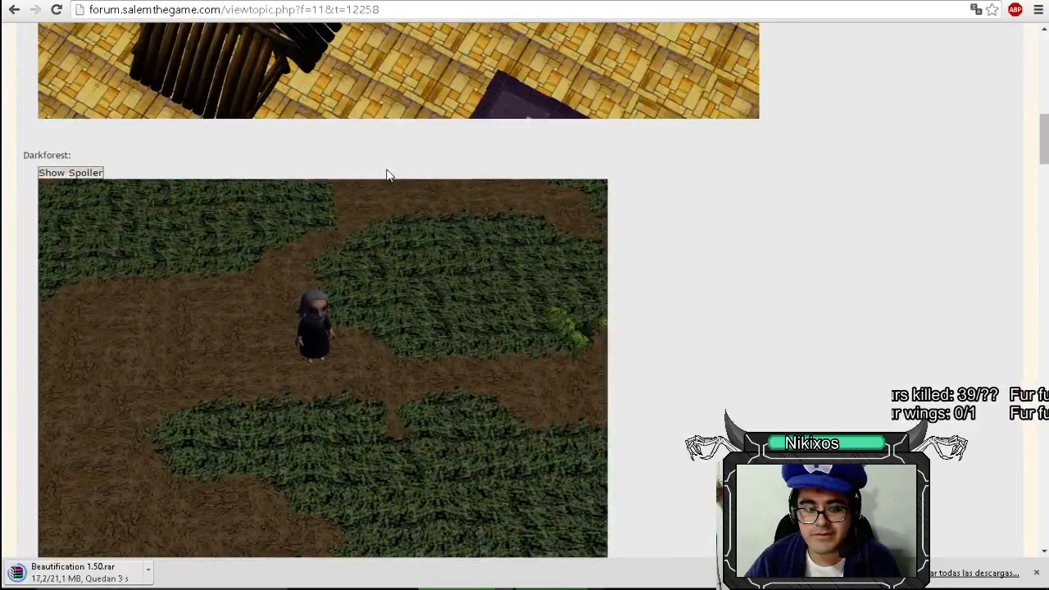
pyautogui.scroll(-3)
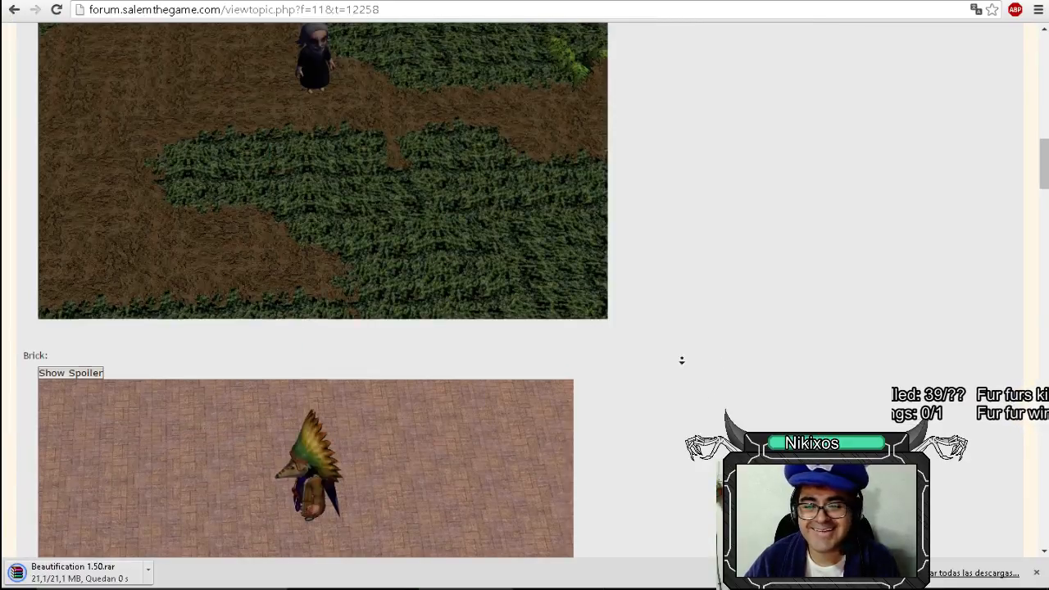
pyautogui.scroll(-3)
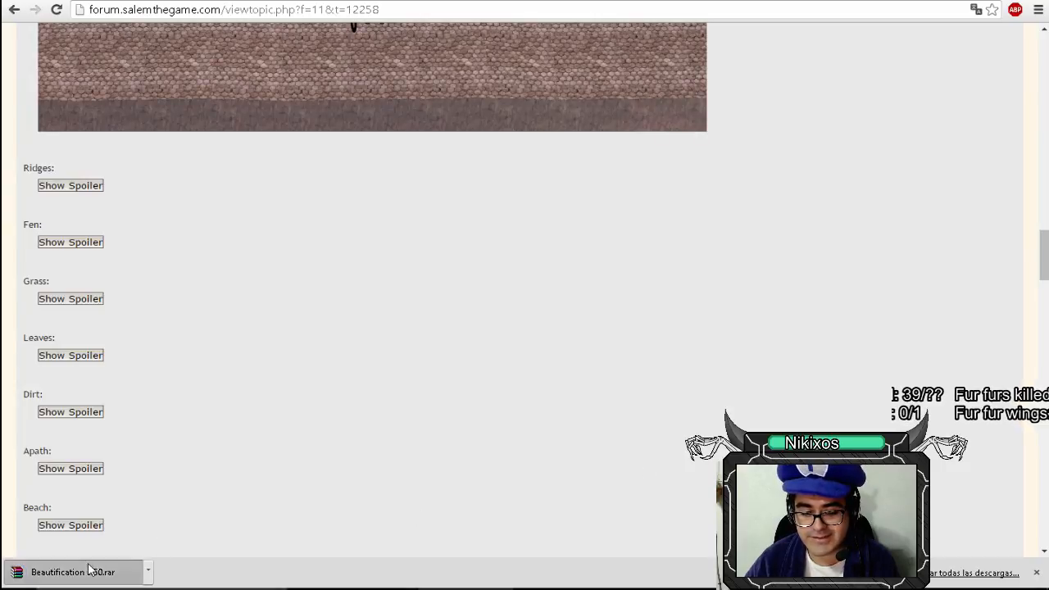
# View the downloaded archive in WinRAR beside the Salem folder, then return to the thread
pyautogui.click(72, 572)
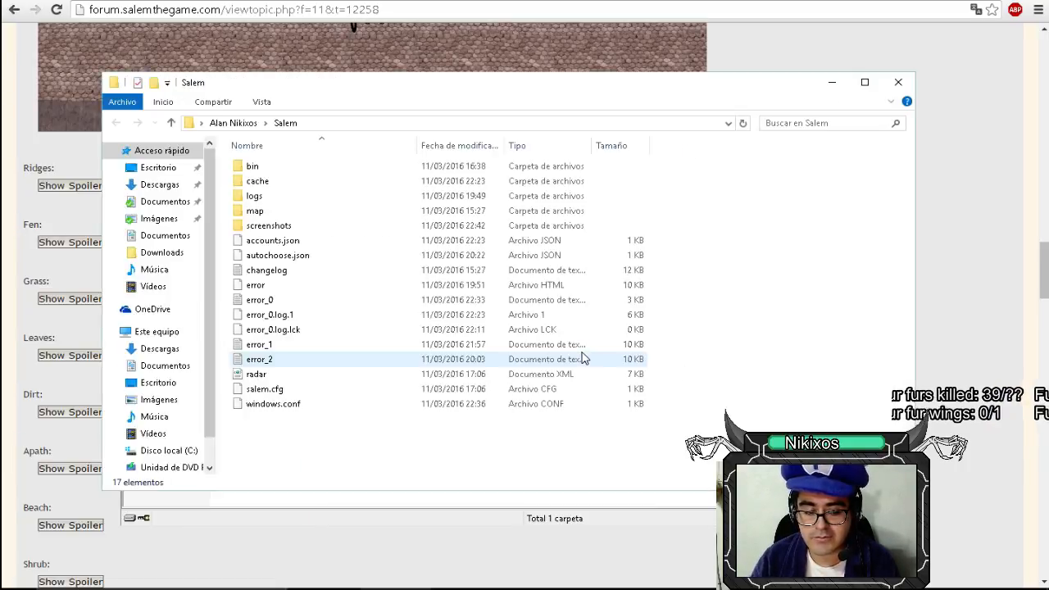
pyautogui.press('Win+r')
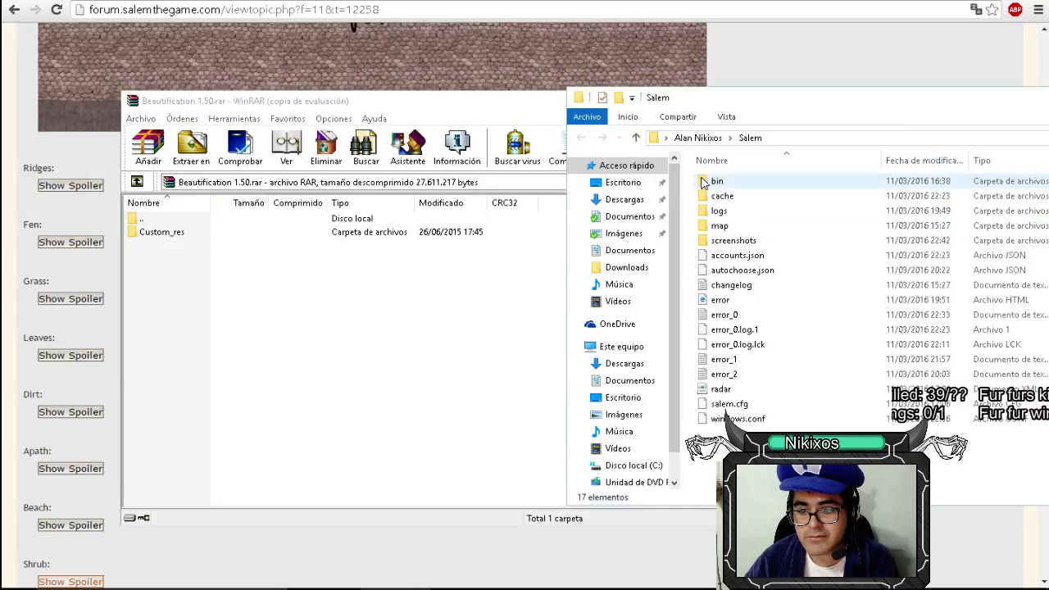
pyautogui.click(719, 210)
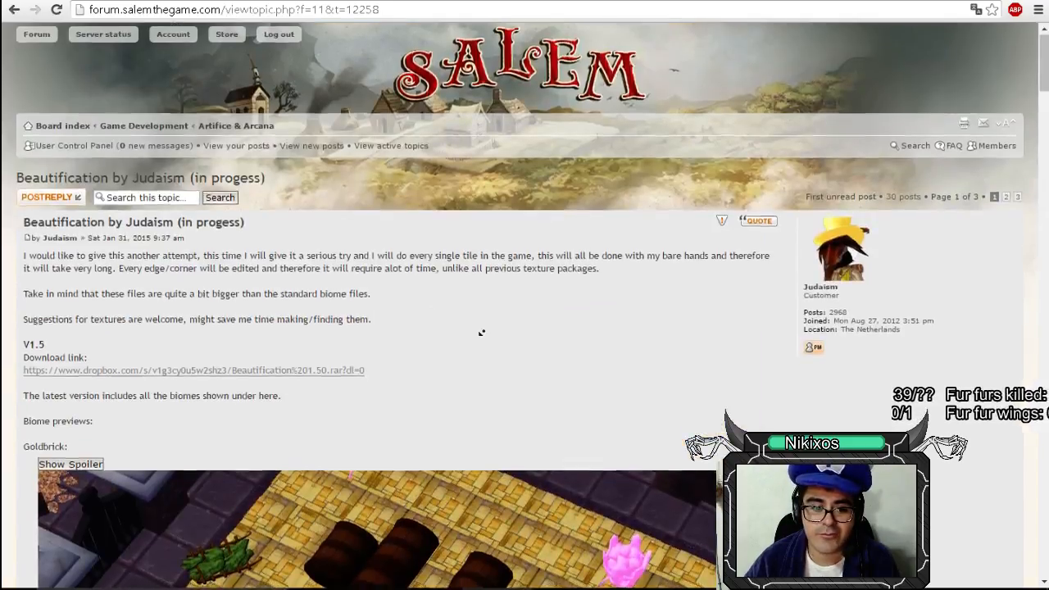
# Find the 'How to install' steps and highlight the extract-to-Salem-folder instruction
pyautogui.scroll(-3)
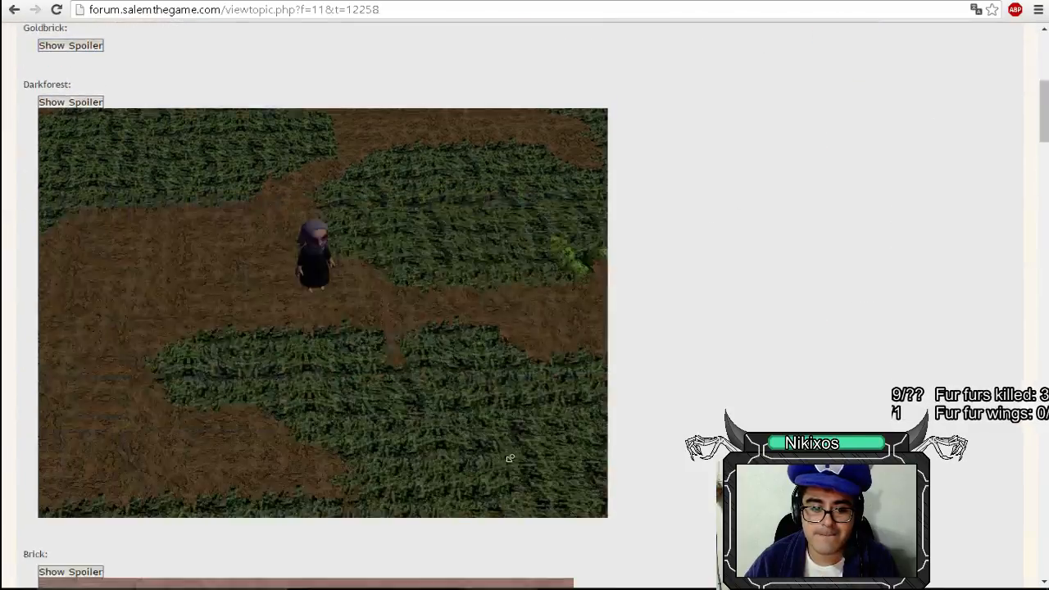
pyautogui.scroll(-3)
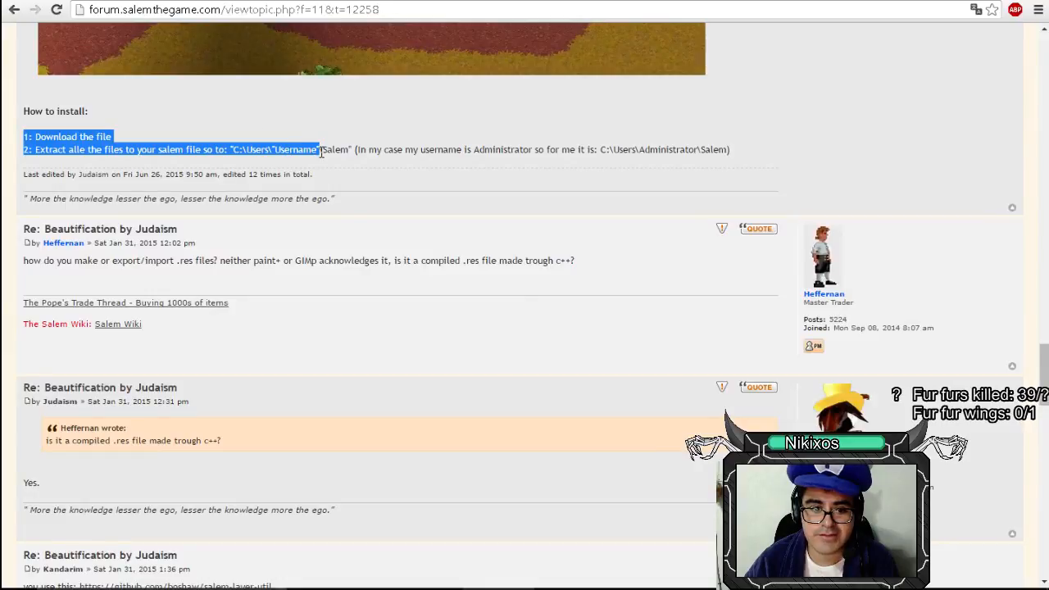
pyautogui.moveTo(320, 149); pyautogui.dragTo(439, 149)
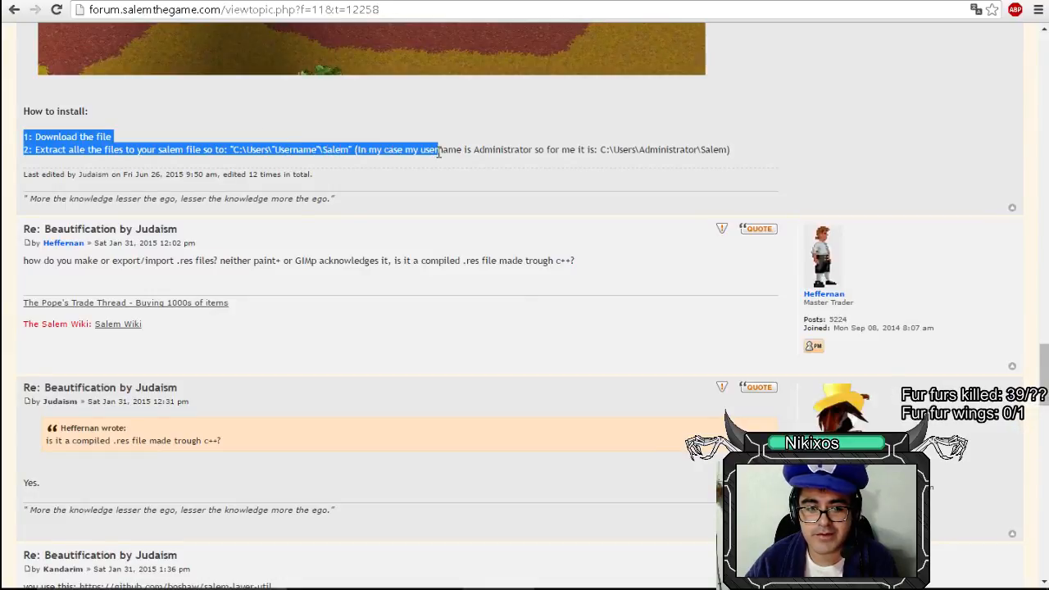
pyautogui.moveTo(571, 335)
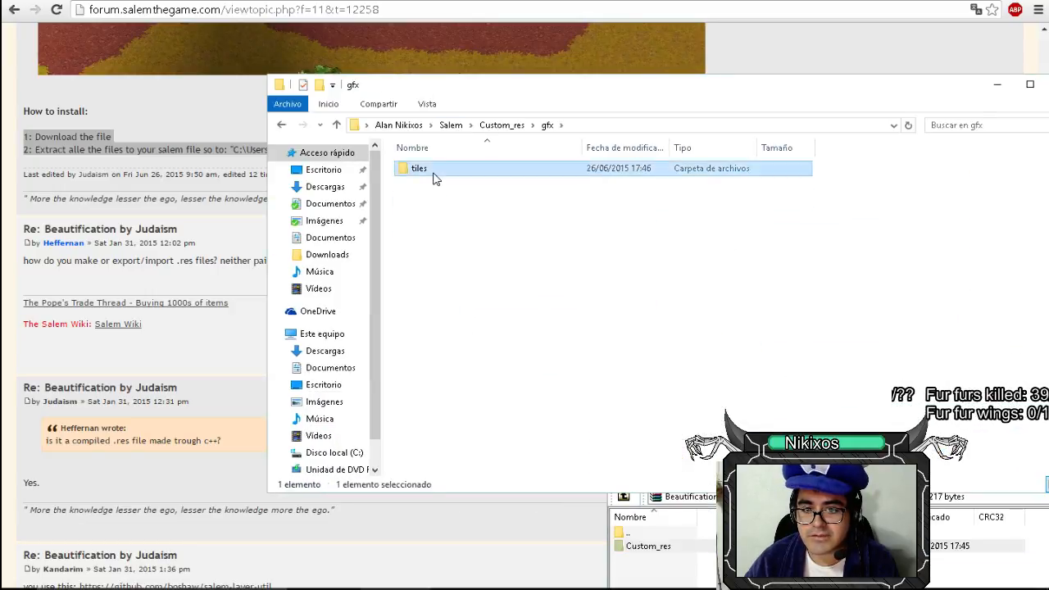
# Launch the Salem client from the desktop launcher
pyautogui.doubleClick(420, 168)
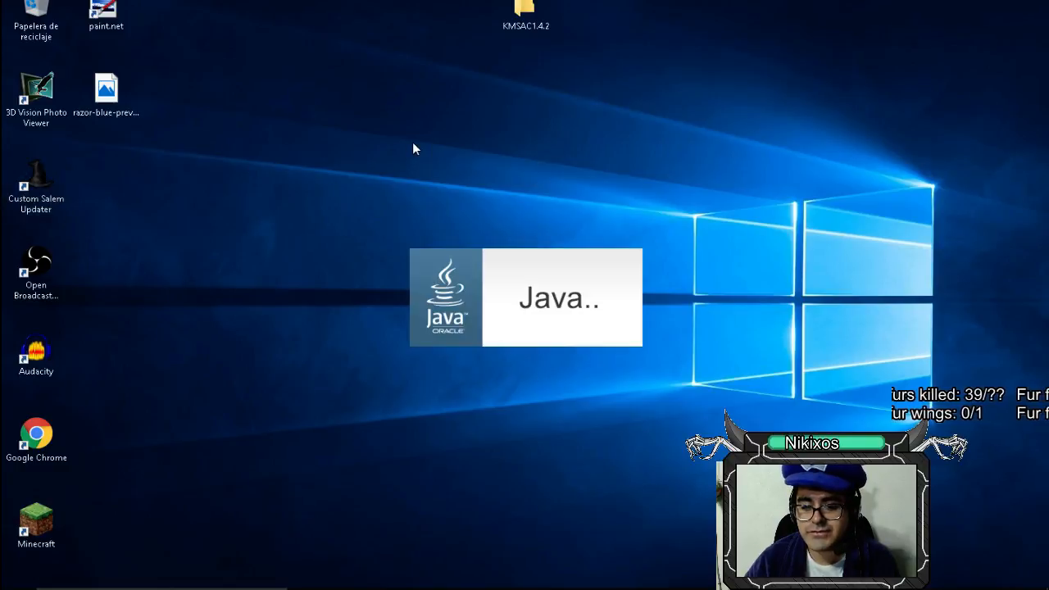
pyautogui.moveTo(549, 226)
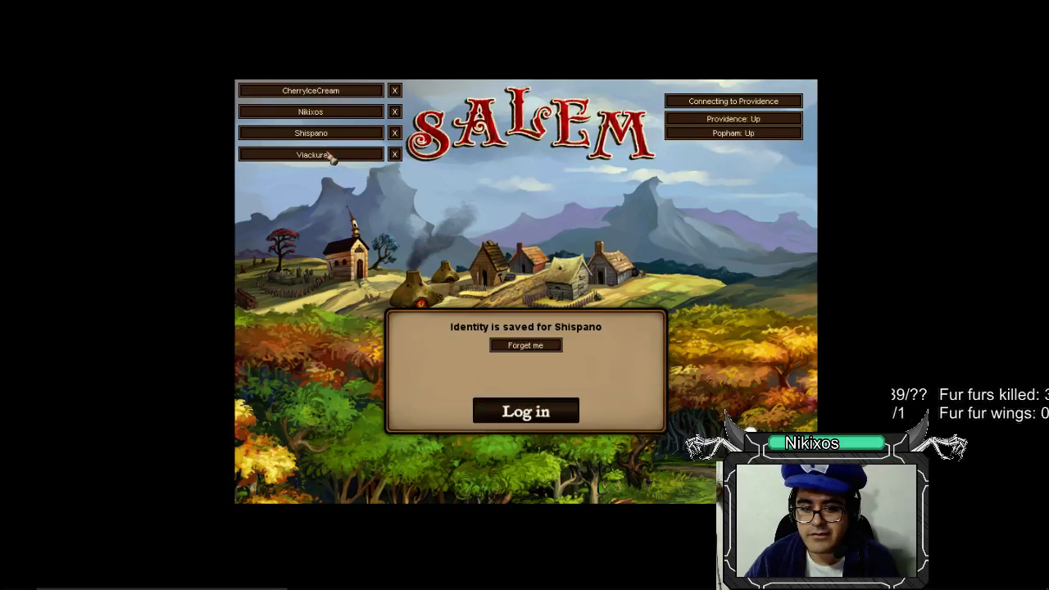
# Log in with the saved identity and play a character from the list
pyautogui.click(525, 410)
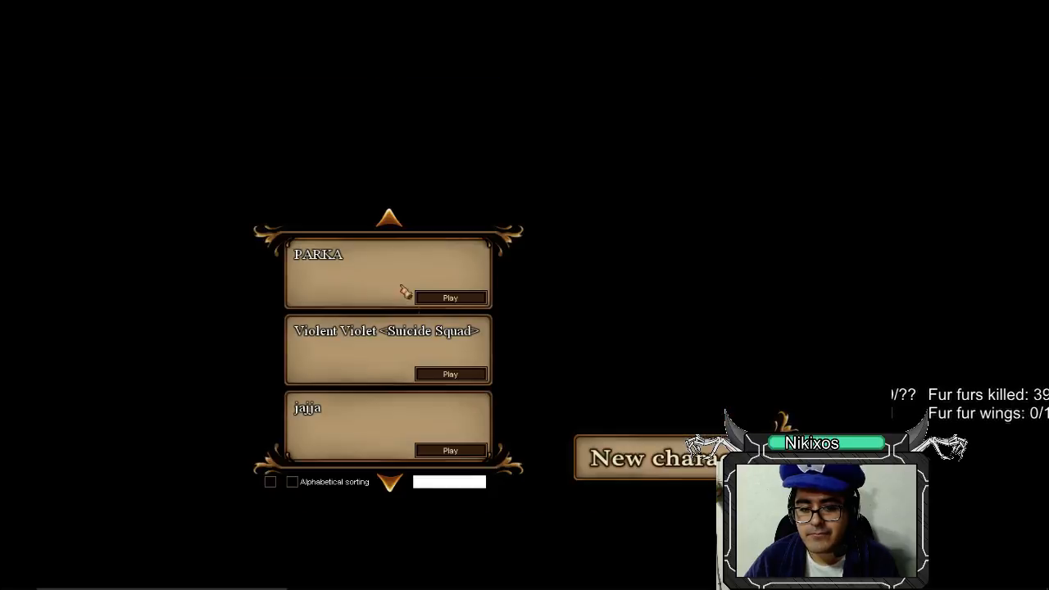
pyautogui.click(449, 299)
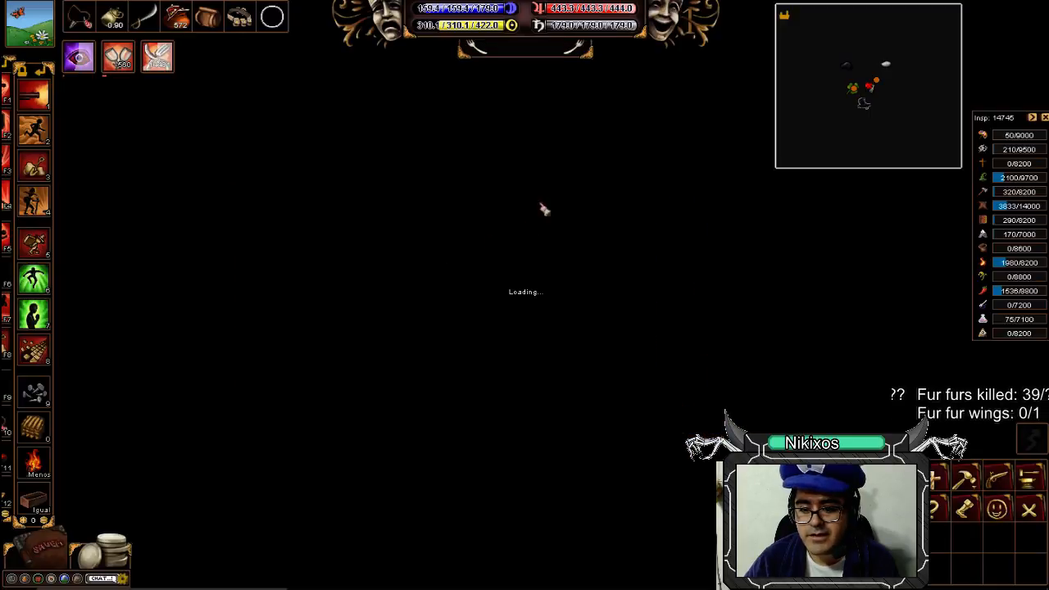